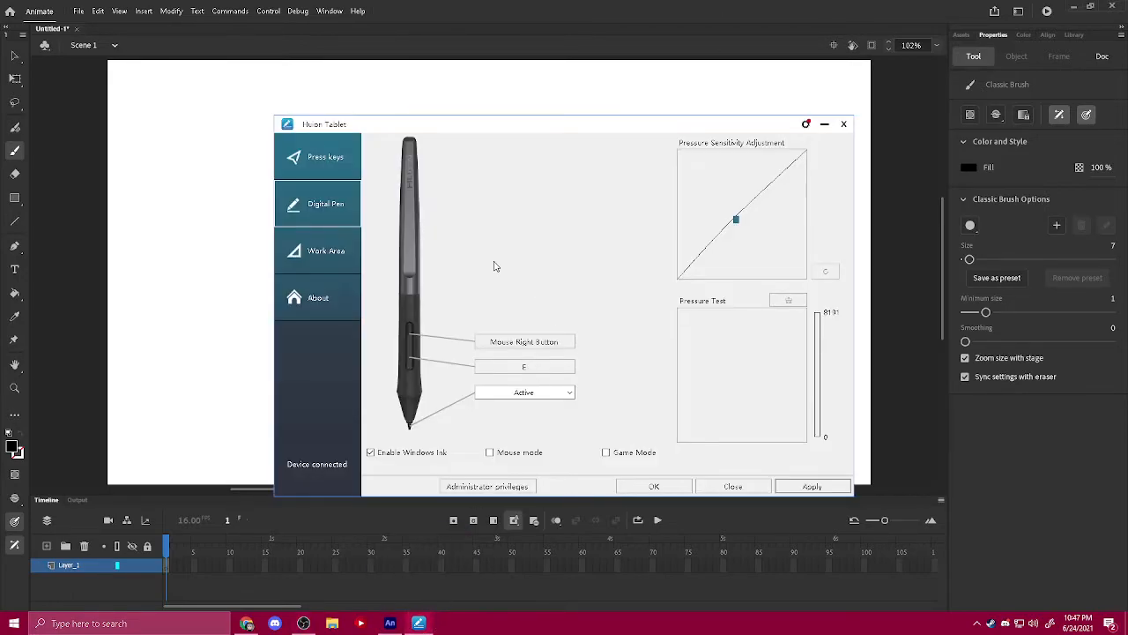
pyautogui.moveTo(509, 250)
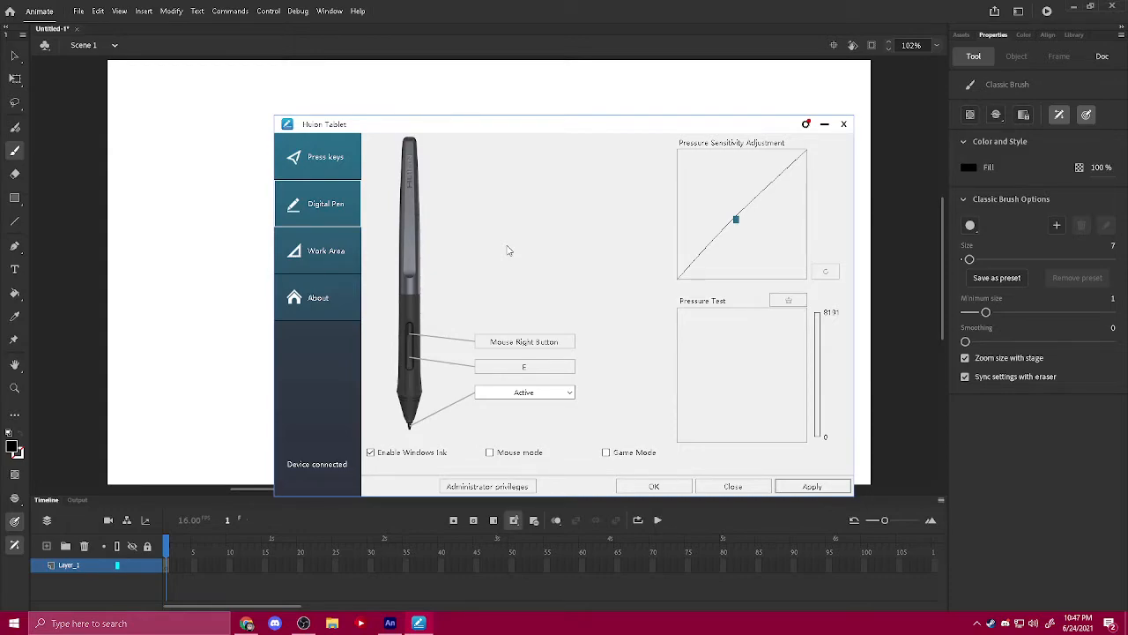
pyautogui.moveTo(241, 219)
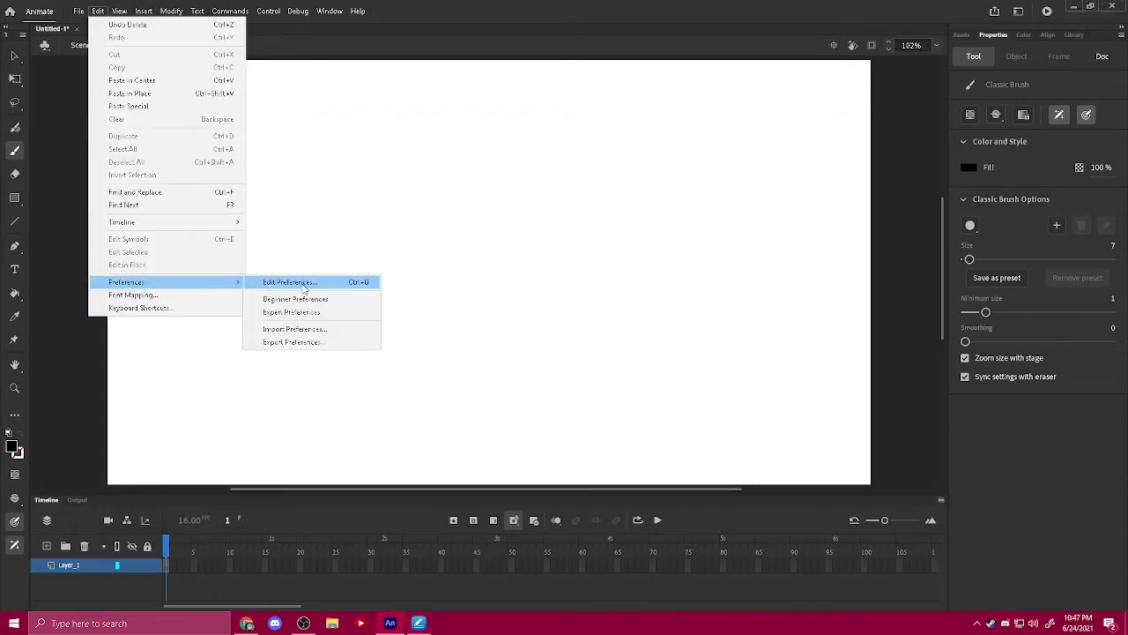
# - Set Tablet Input to Windows Ink in Animate's Drawing preferences
pyautogui.click(285, 282)
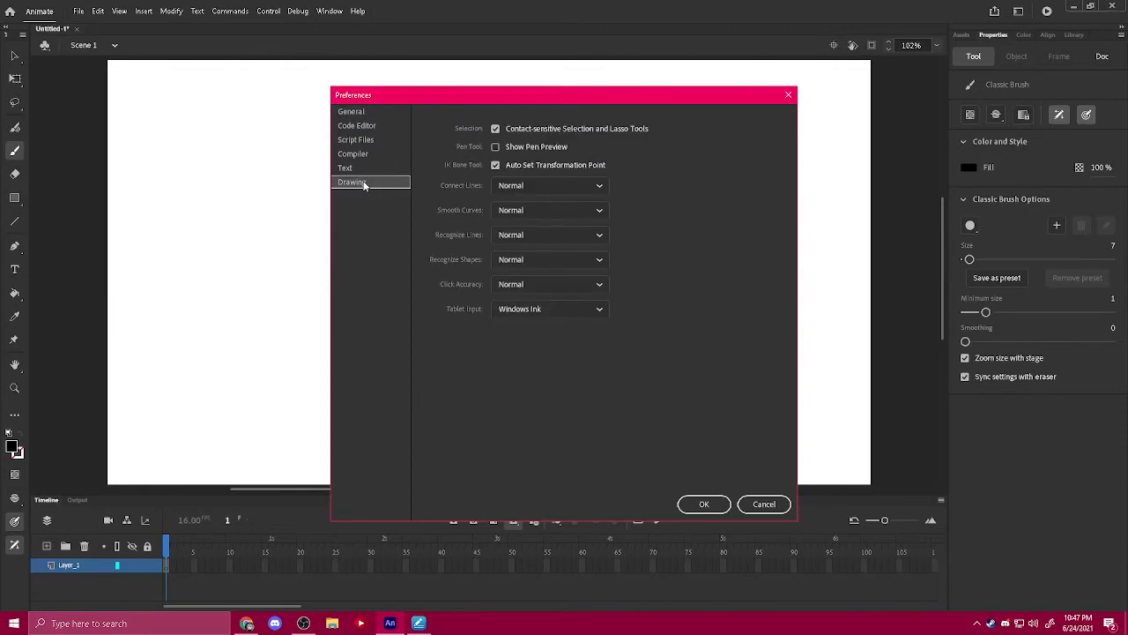
pyautogui.click(549, 309)
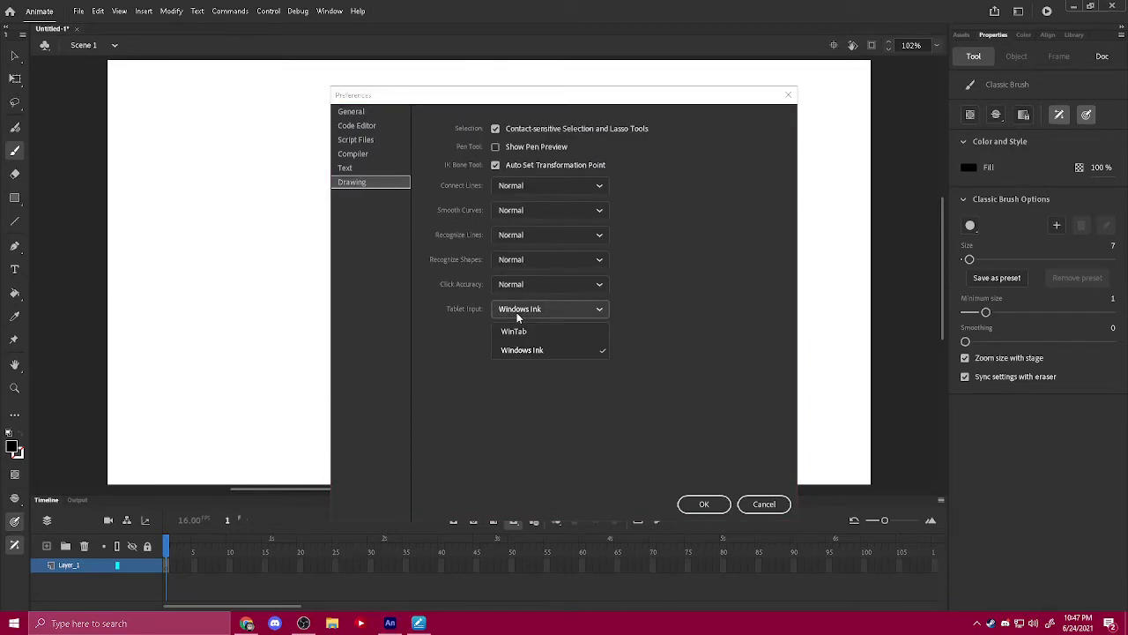
pyautogui.click(522, 350)
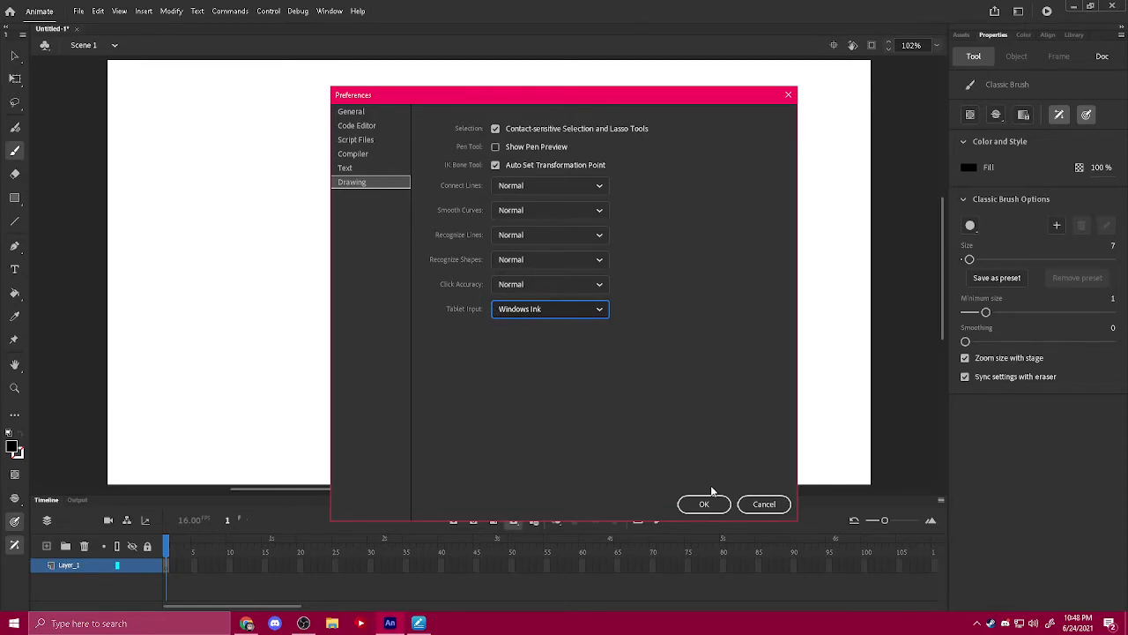
# - Confirm Preferences, then sketch brush strokes at stage centre and diagonally above
pyautogui.click(703, 504)
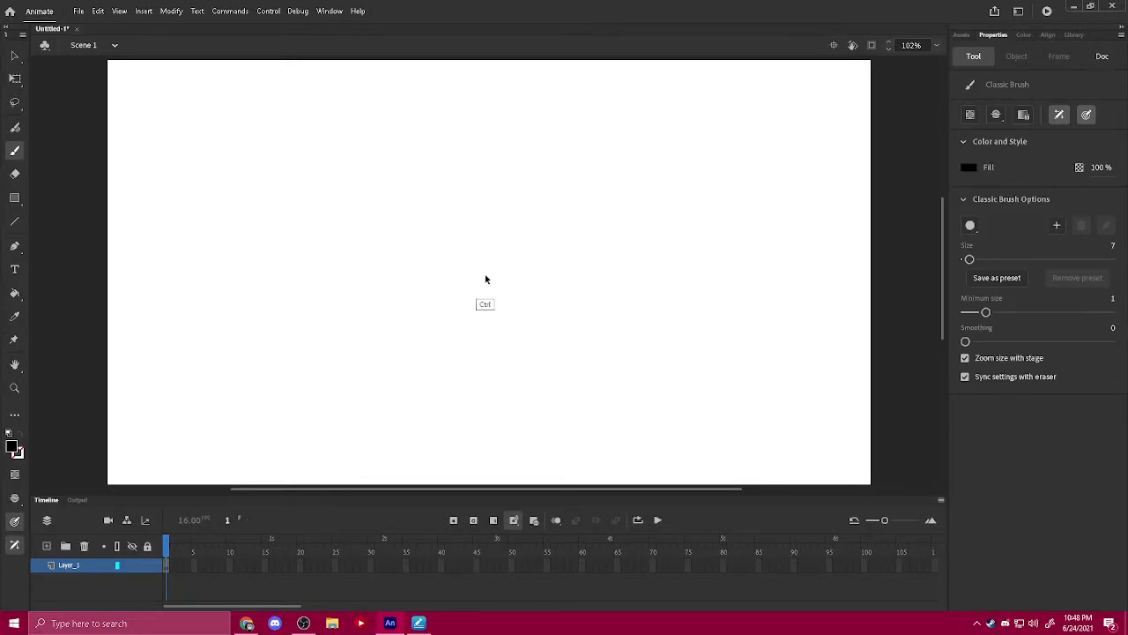
pyautogui.moveTo(353, 282); pyautogui.dragTo(383, 262)
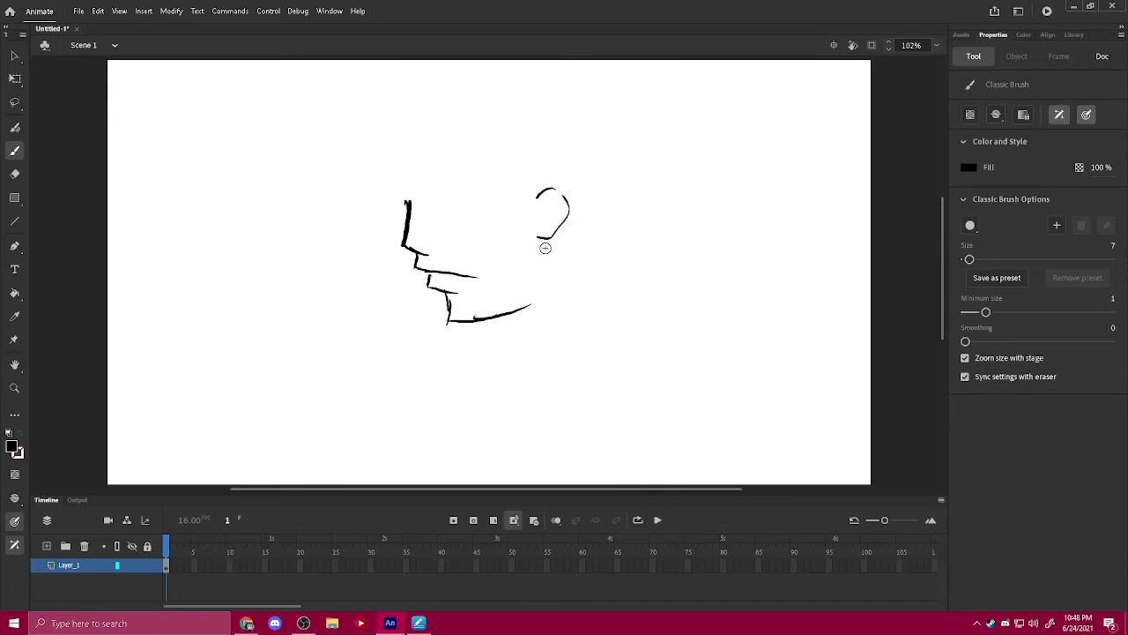
pyautogui.moveTo(441, 165); pyautogui.dragTo(555, 221)
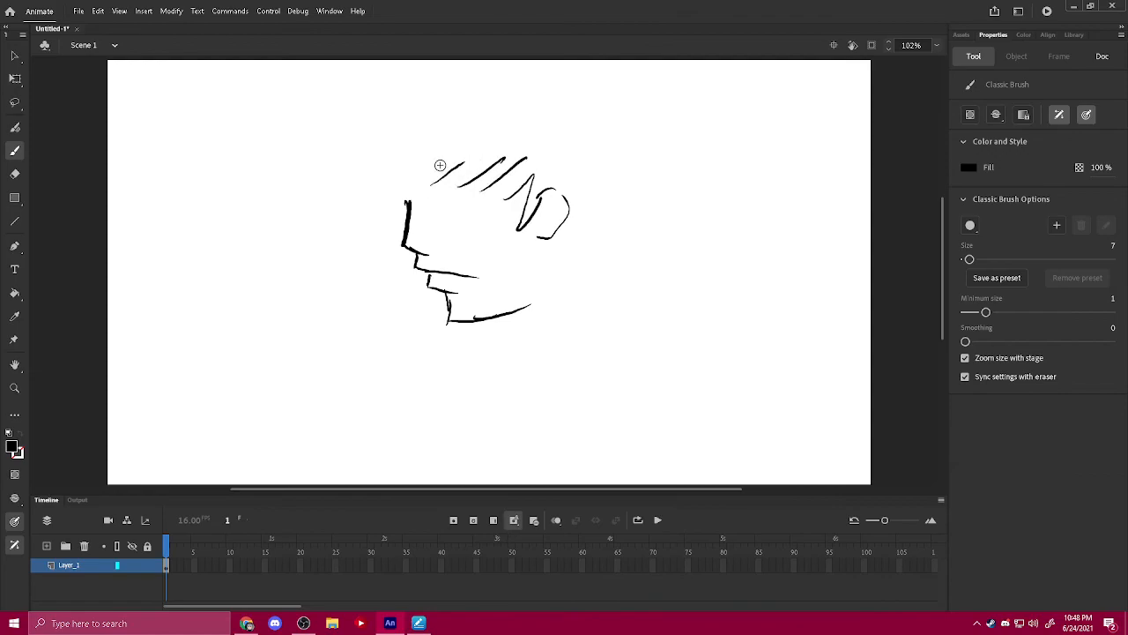